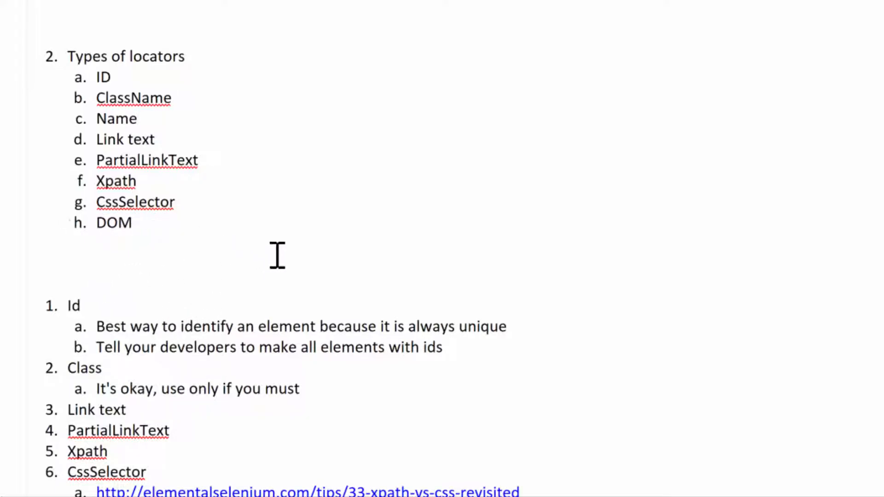
mouse_move(468, 194)
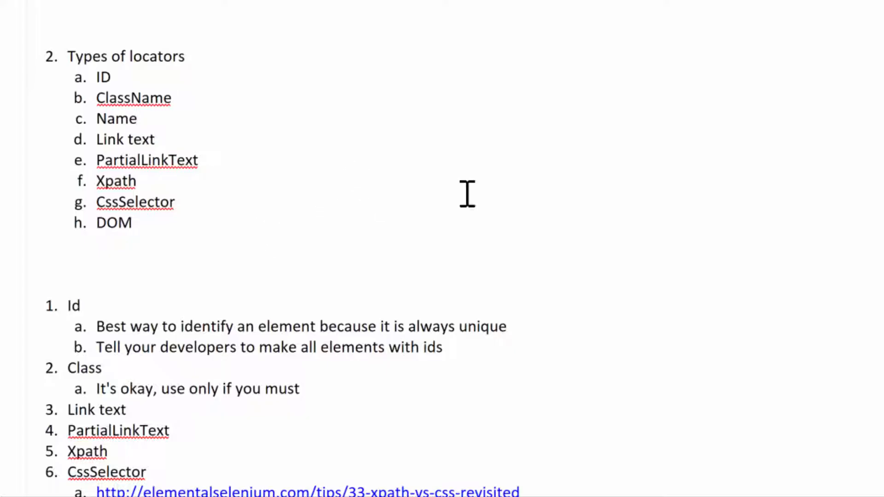
mouse_move(437, 192)
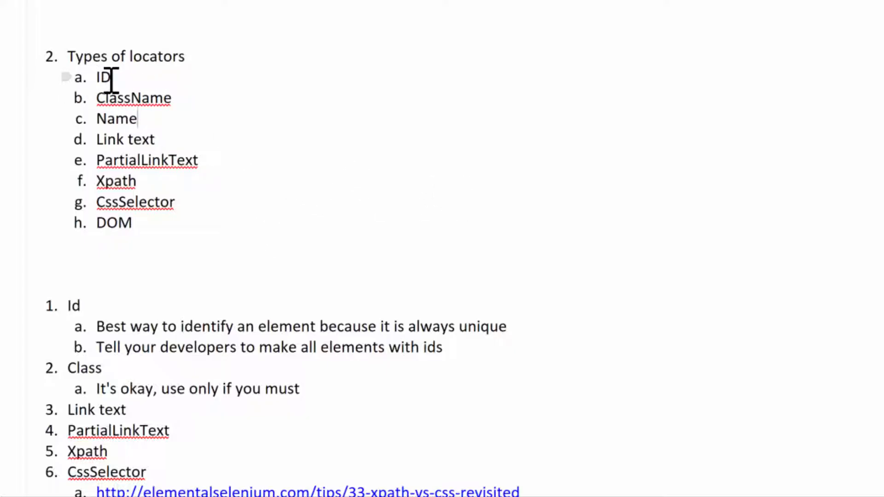
left_click_drag(68, 305, 445, 347)
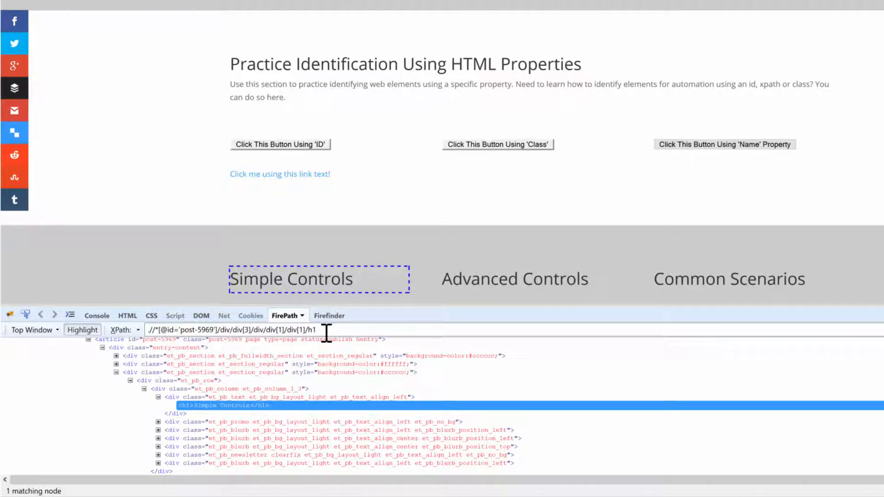
mouse_move(314, 284)
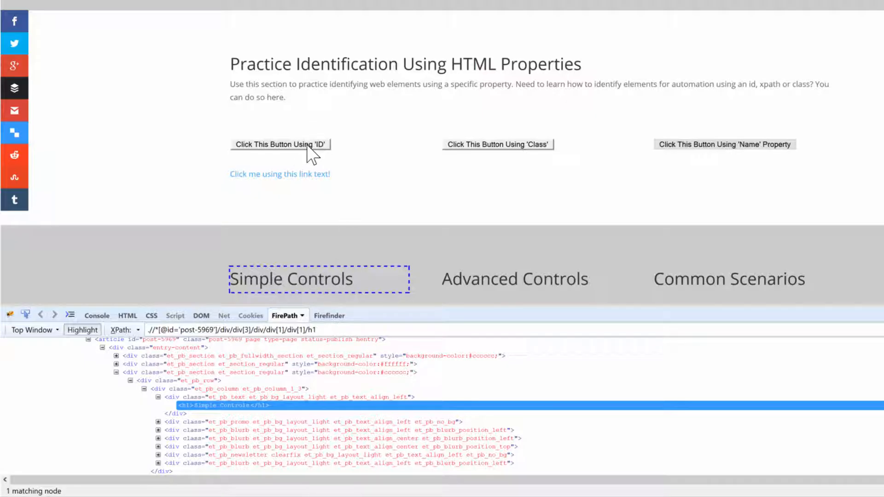
scroll("down", 3)
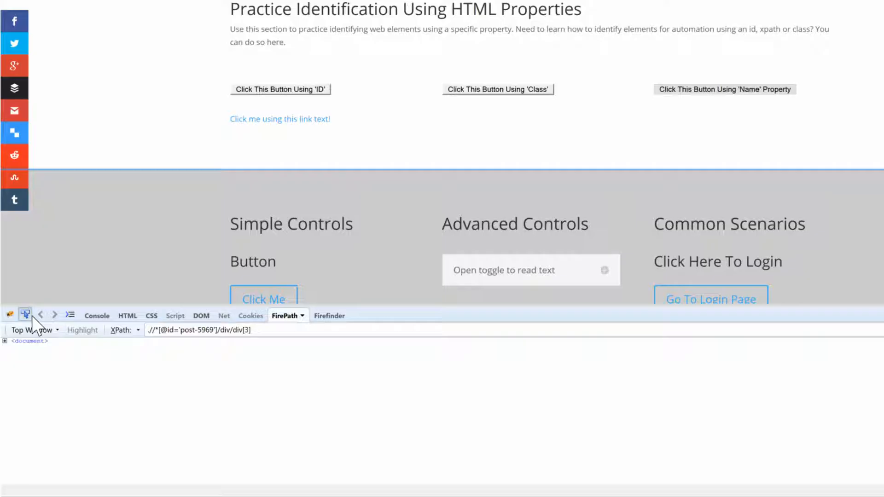
left_click(280, 89)
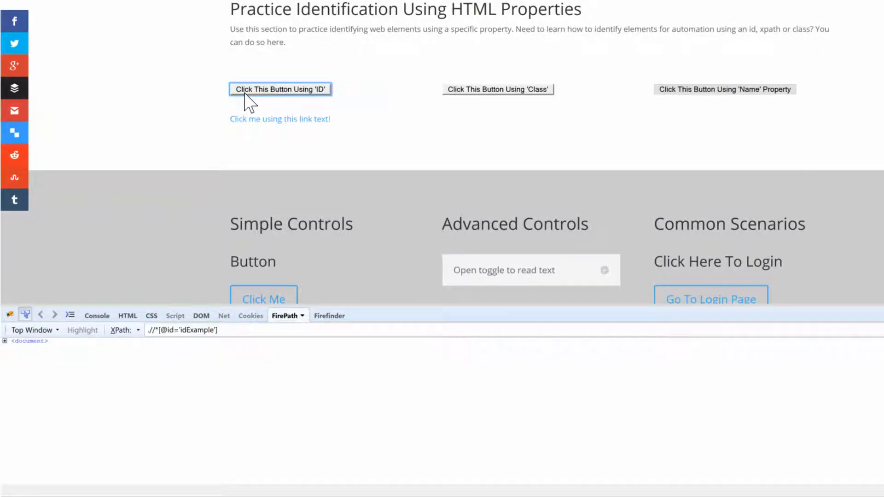
left_click(82, 330)
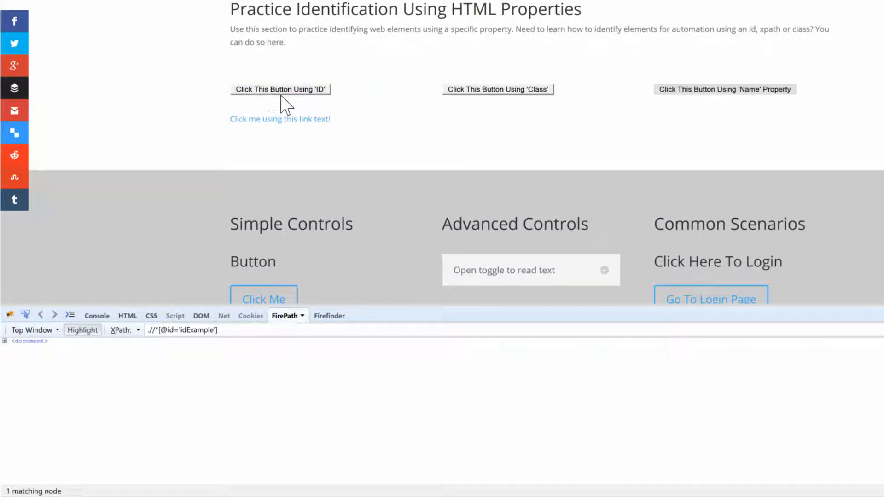
mouse_move(291, 107)
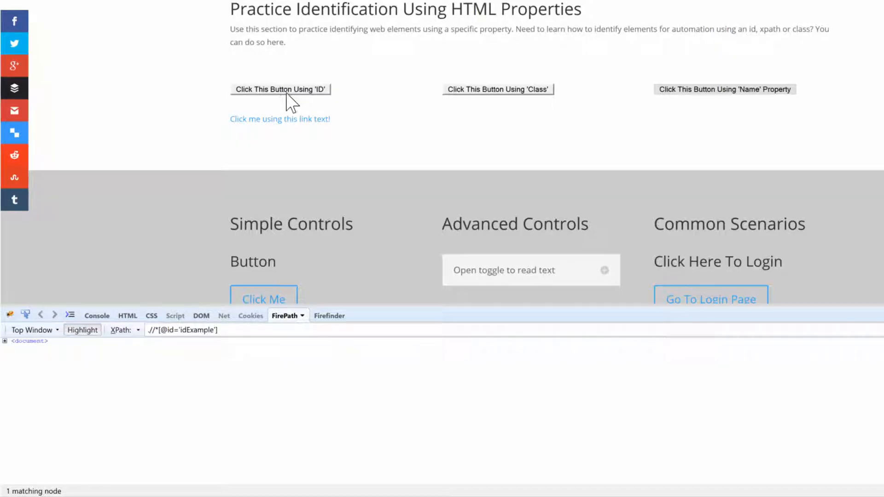